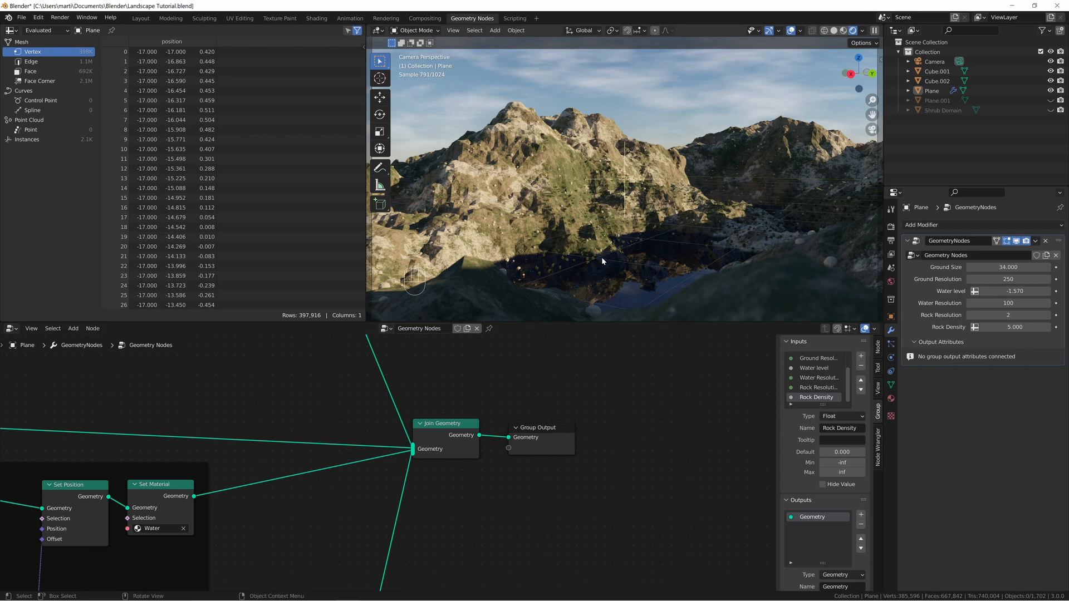
mouse_move(577, 276)
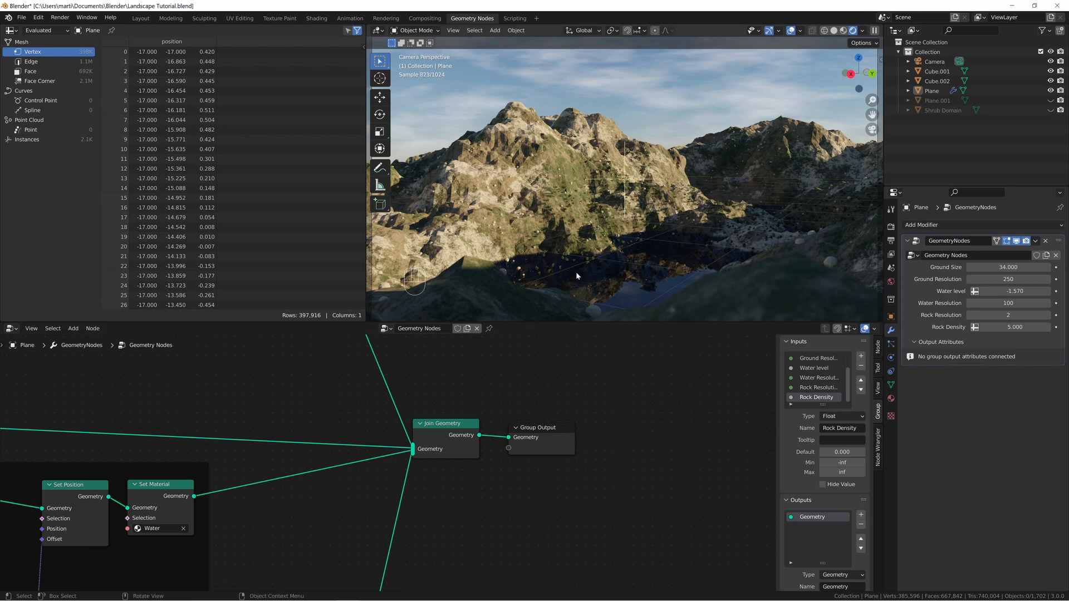
Drag the Group Output node to the right to clear space after Join Geometry.
left_click_drag(538, 428, 646, 423)
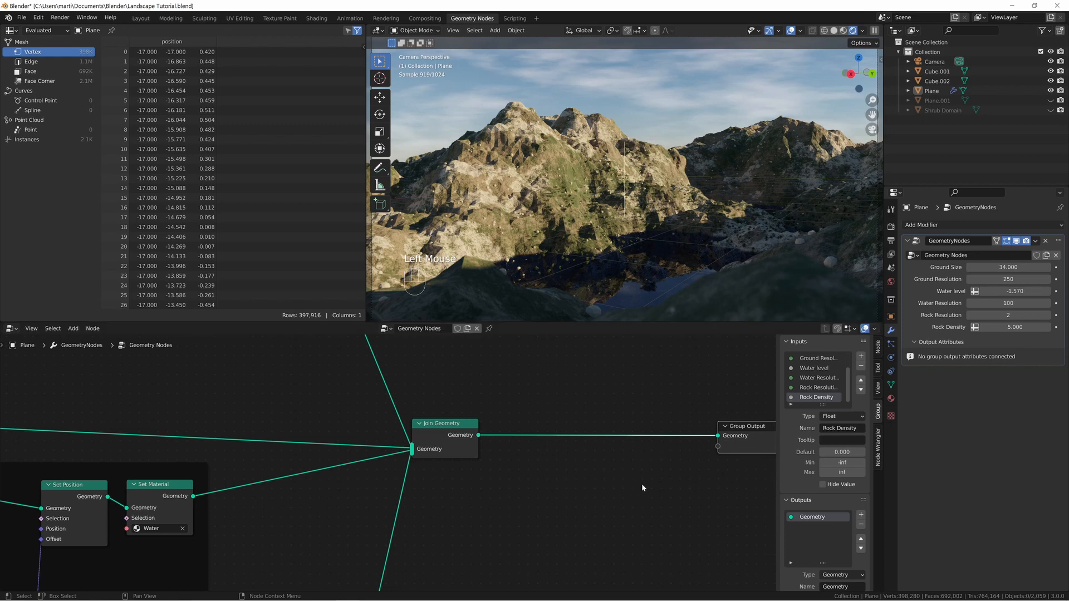
mouse_move(619, 523)
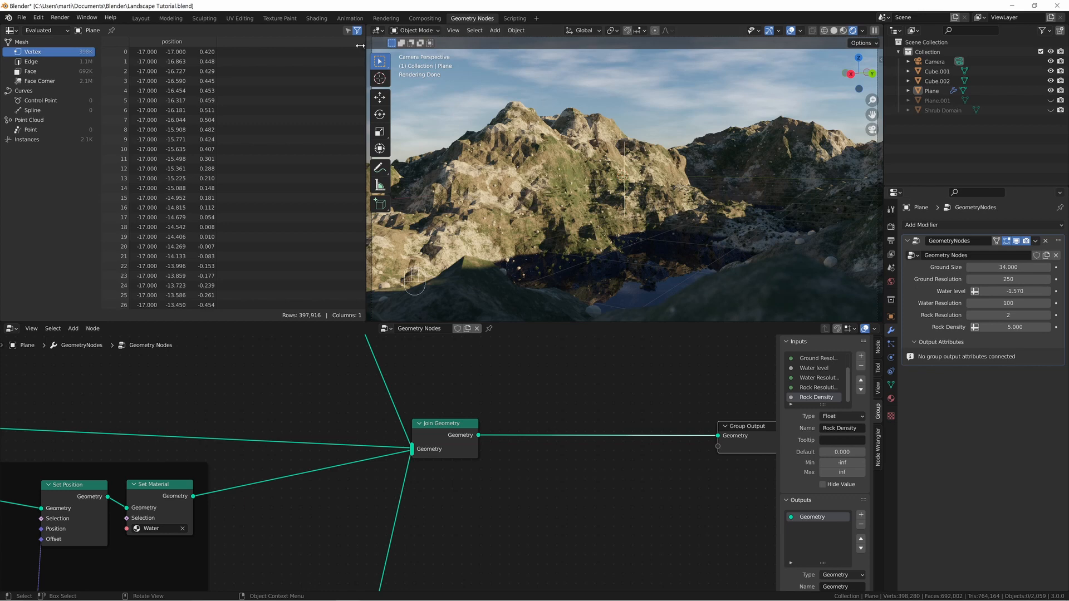
mouse_move(312, 18)
type("ca")
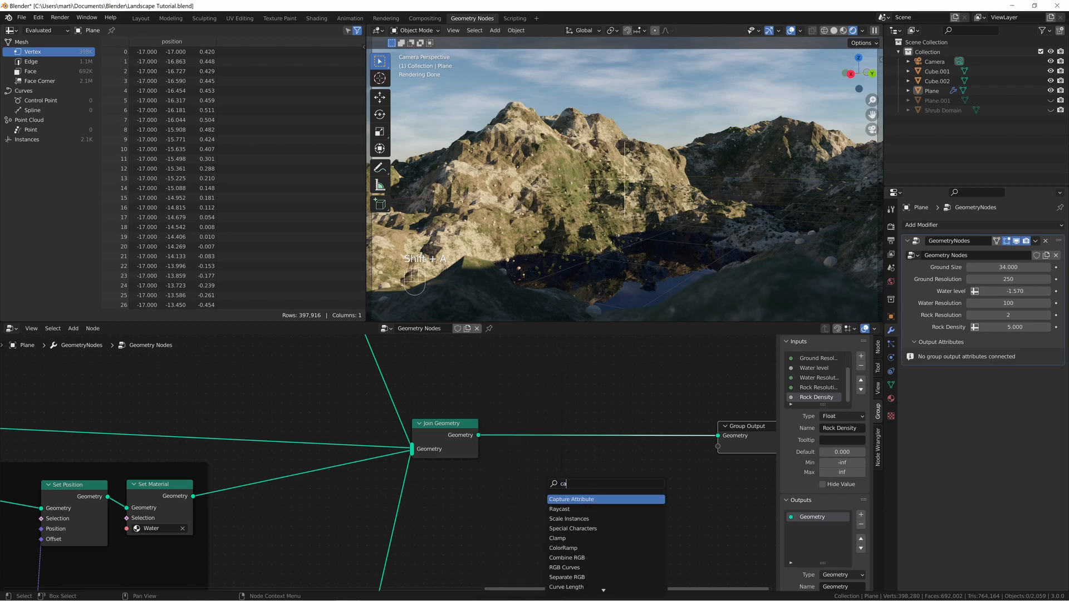
Capture Position as a Vector attribute via a Position node and wire it to Group Output.
left_click(571, 498)
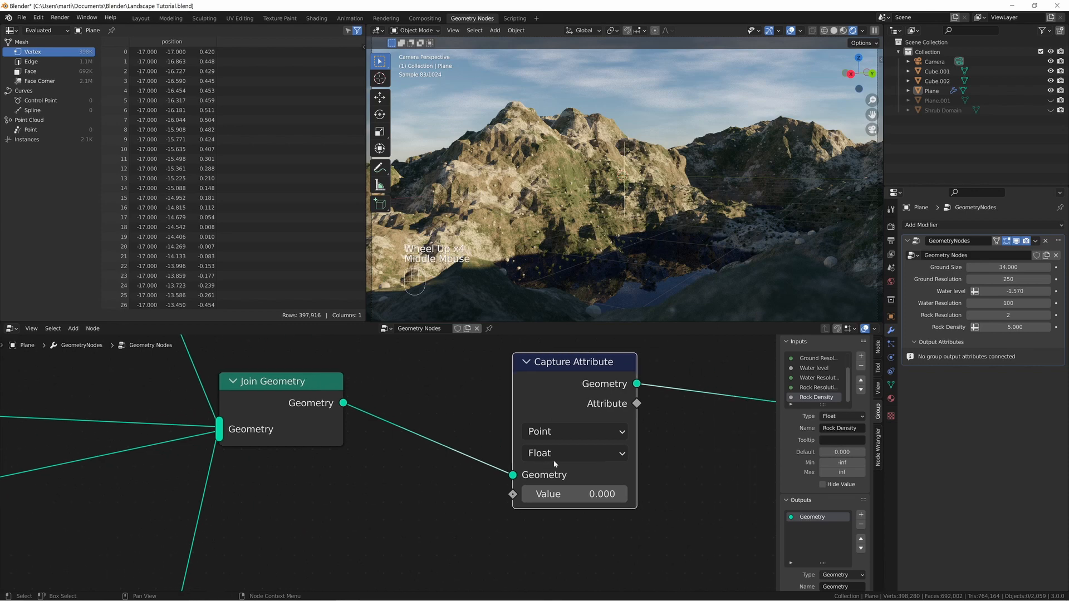
left_click(573, 453)
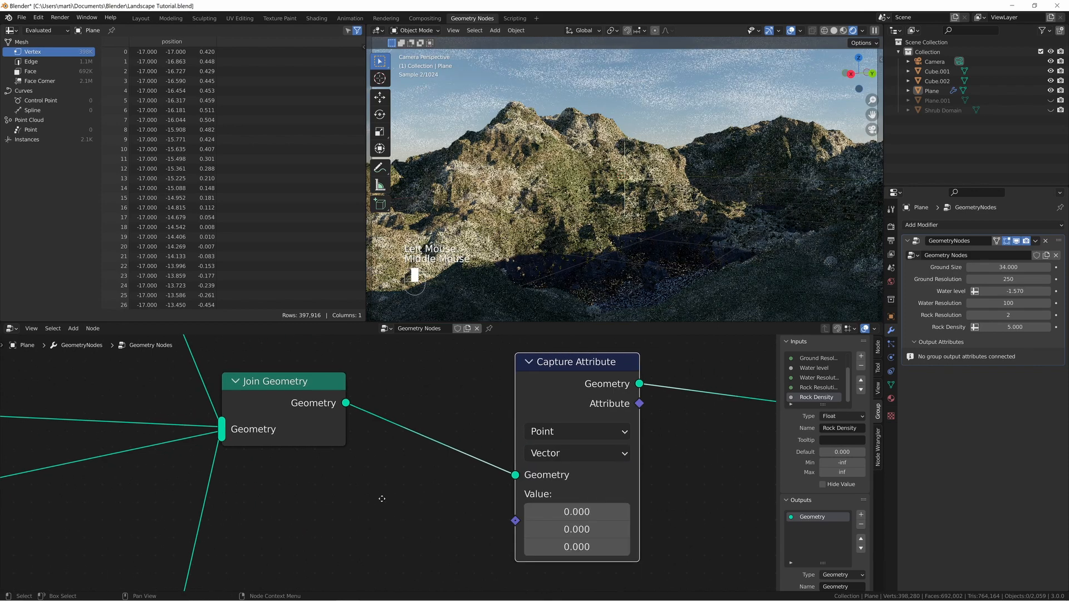
type("po")
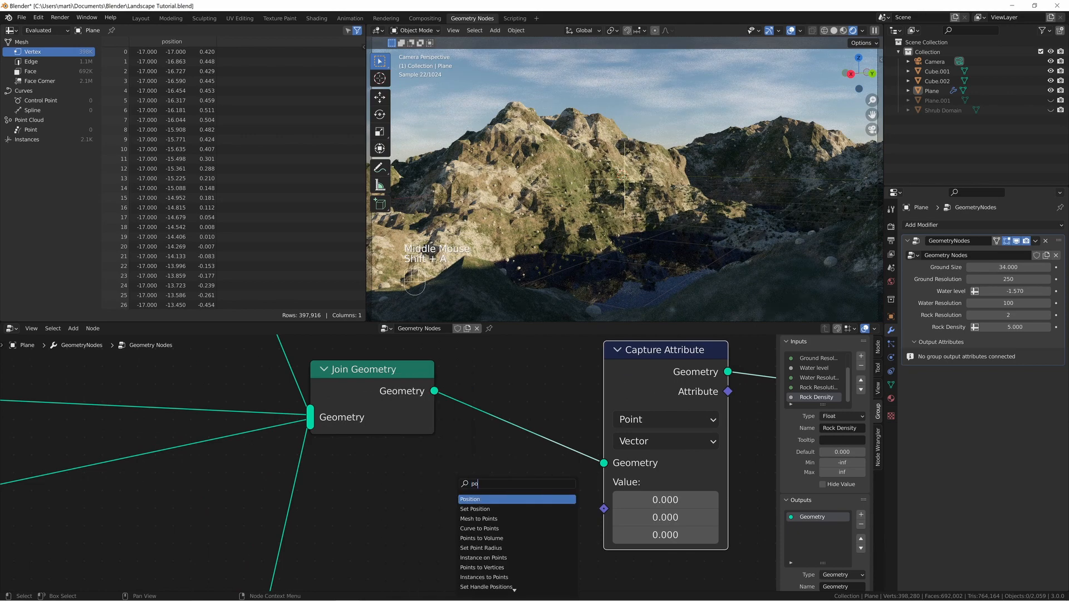
left_click(470, 498)
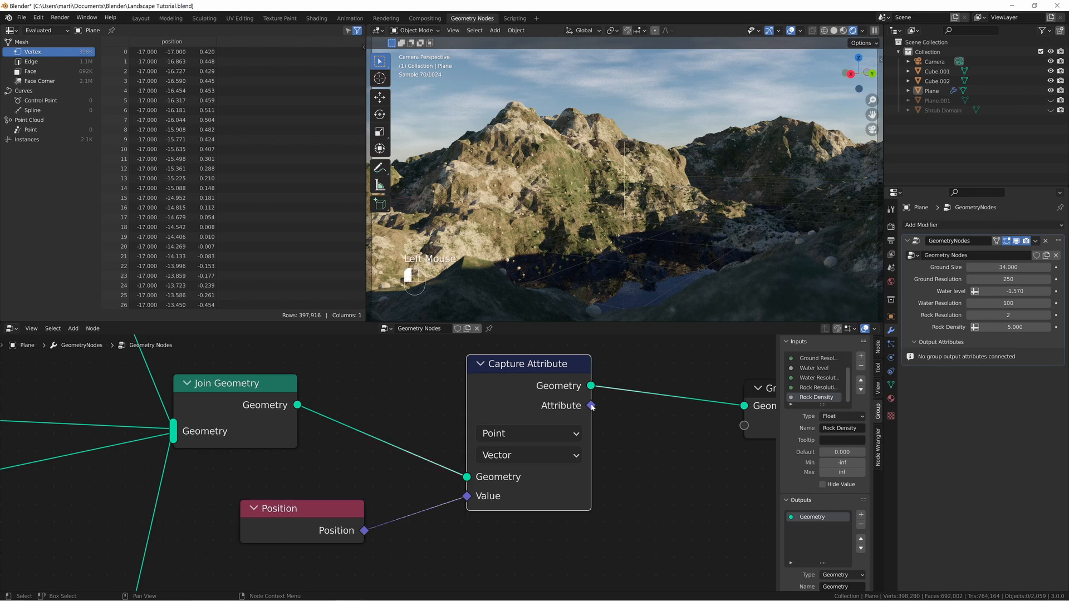
left_click_drag(592, 404, 646, 422)
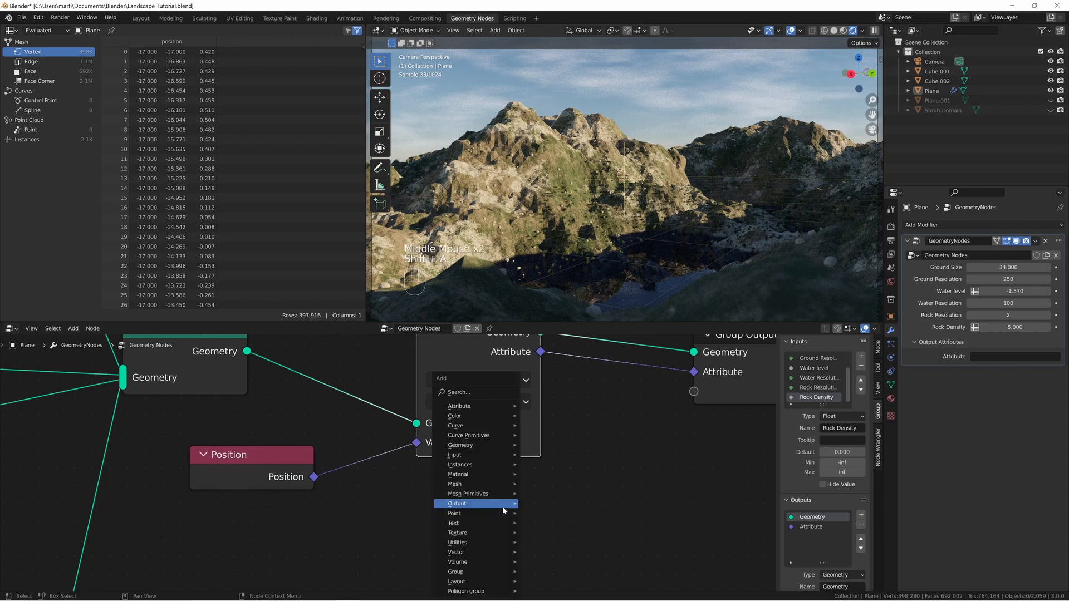
Add a Group Input node to pass Water level through to the group output.
type("group")
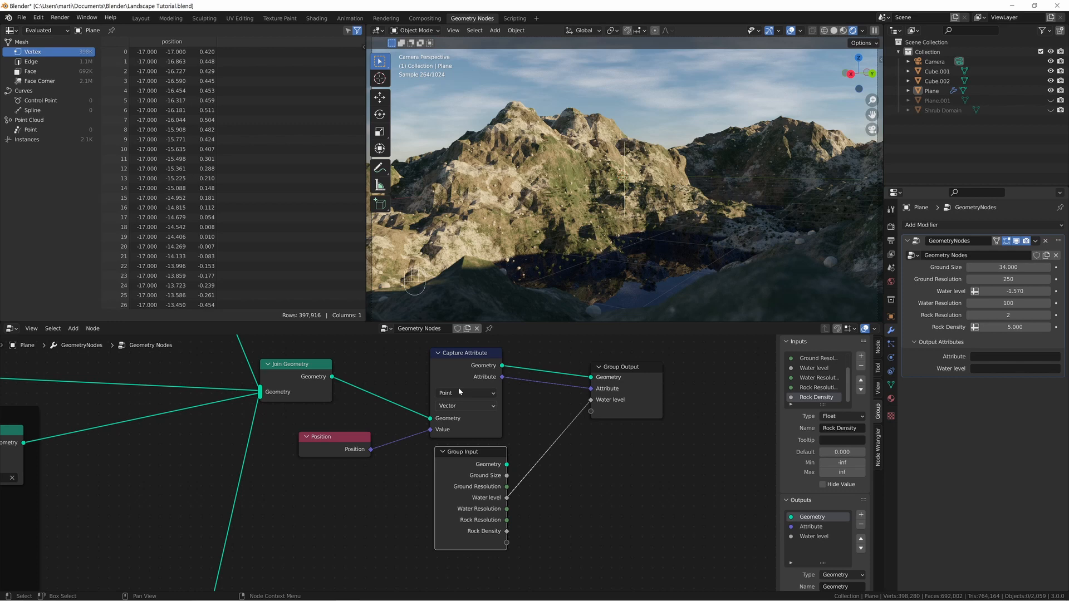
mouse_move(584, 396)
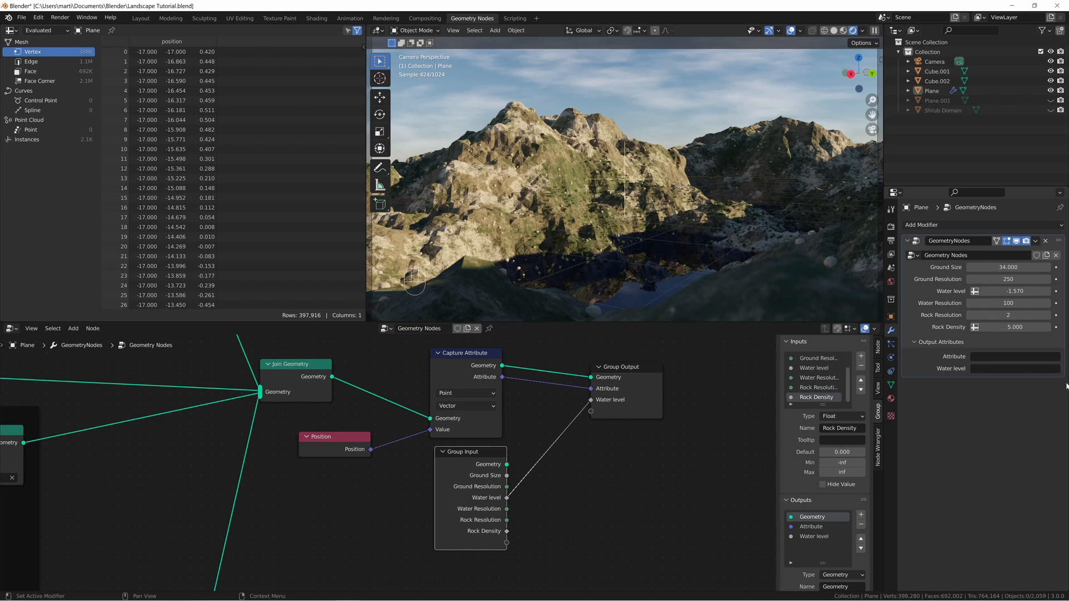
Name the modifier's output attributes 'level' and 'position vector'.
left_click(1014, 368)
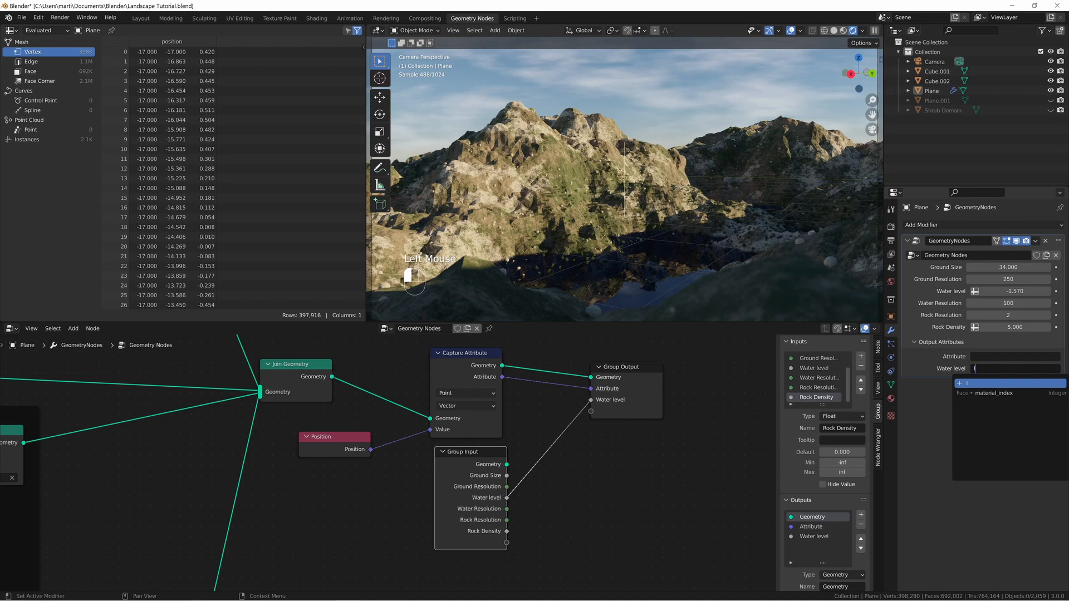
type("level")
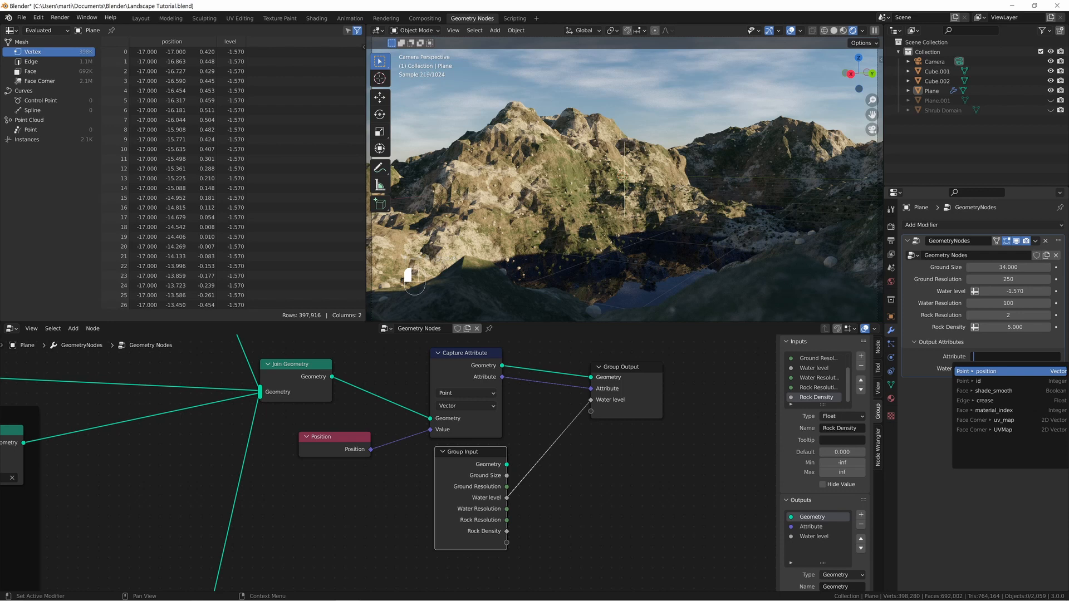
type("p")
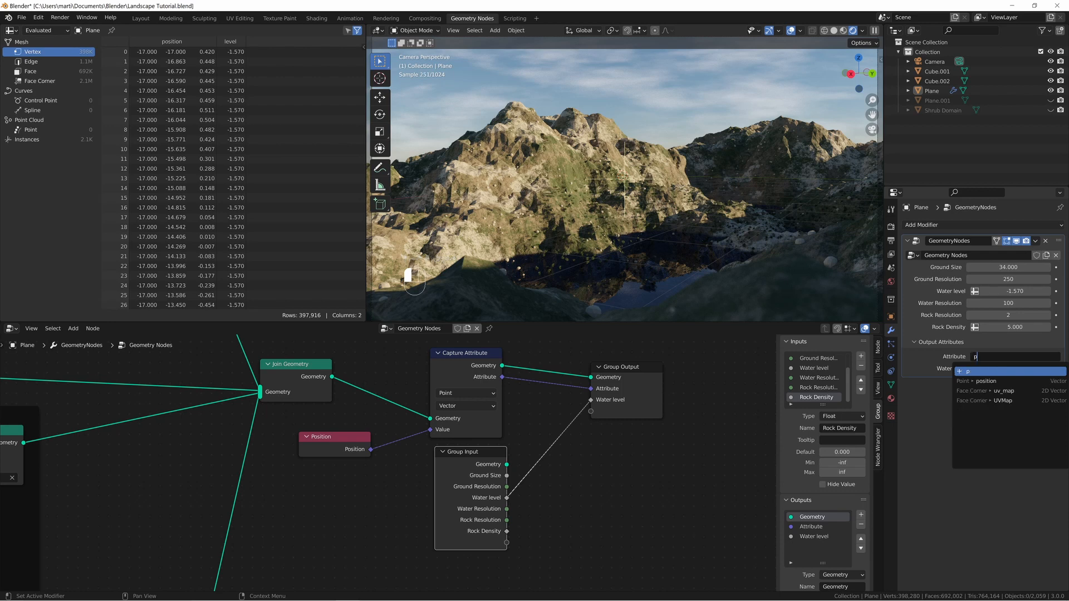
type("osition vector")
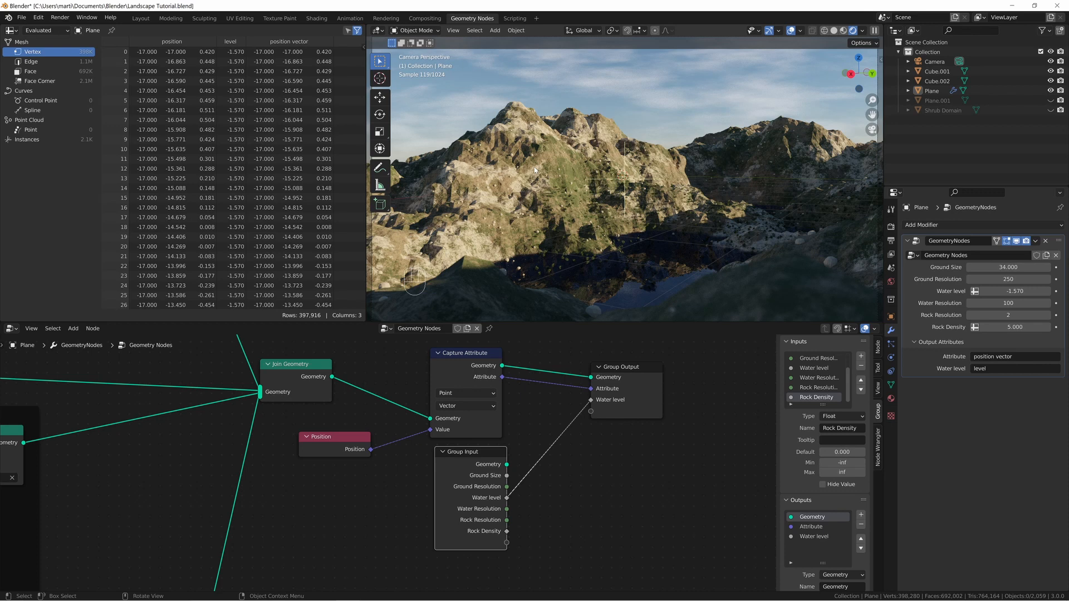
mouse_move(617, 236)
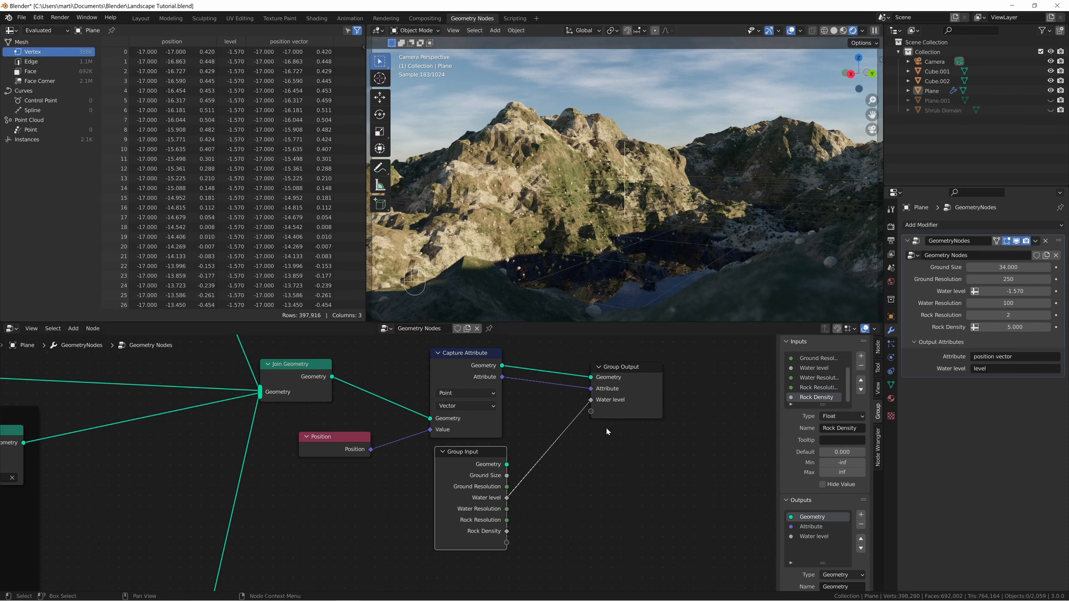
mouse_move(316, 19)
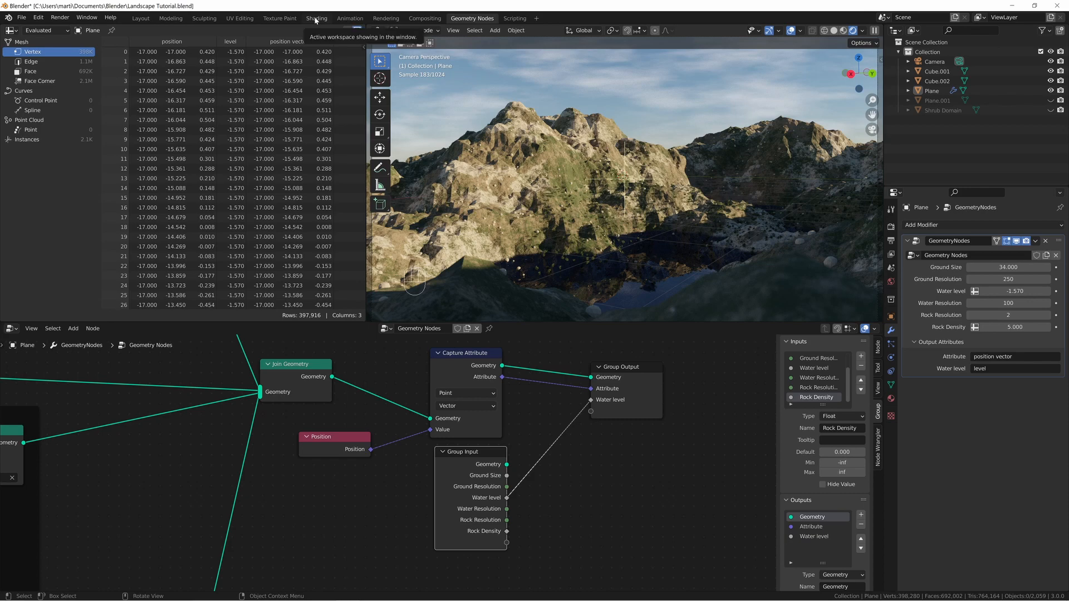
Switch to the Shading workspace showing the Ground material nodes.
left_click(316, 19)
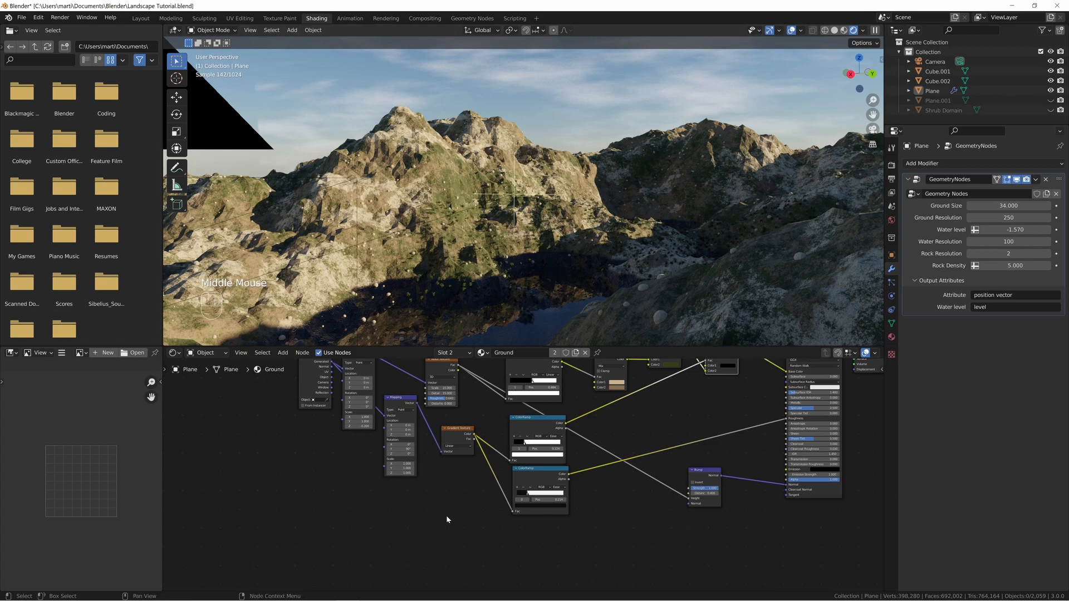
mouse_move(462, 529)
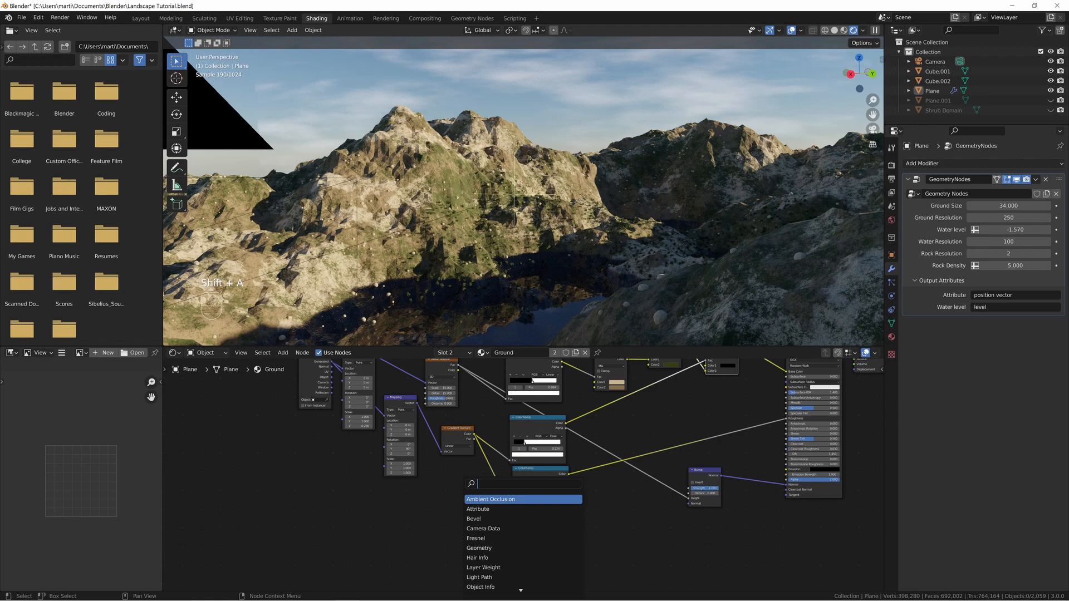
Add an Attribute node reading 'position vector' and place it in the Ground shader.
left_click(490, 499)
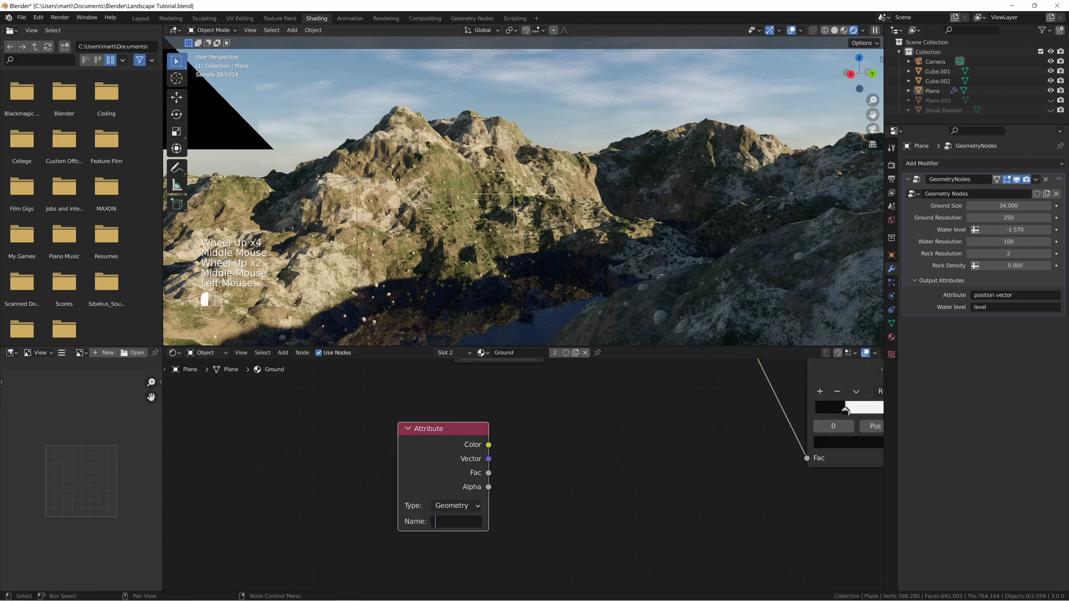
type("position vec...")
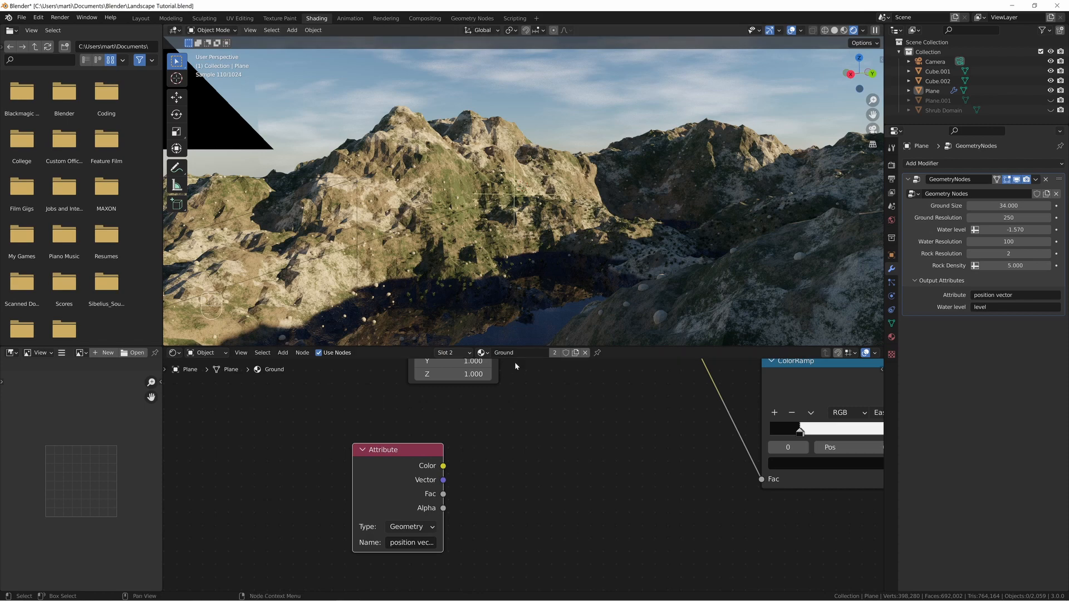
left_click_drag(443, 465, 604, 392)
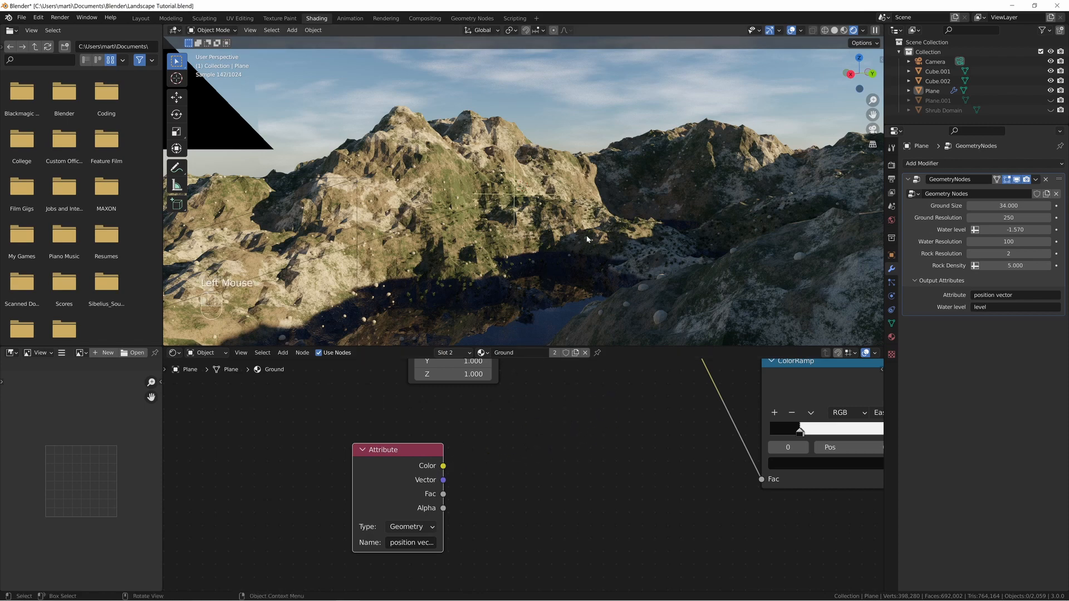
scroll("down", 3)
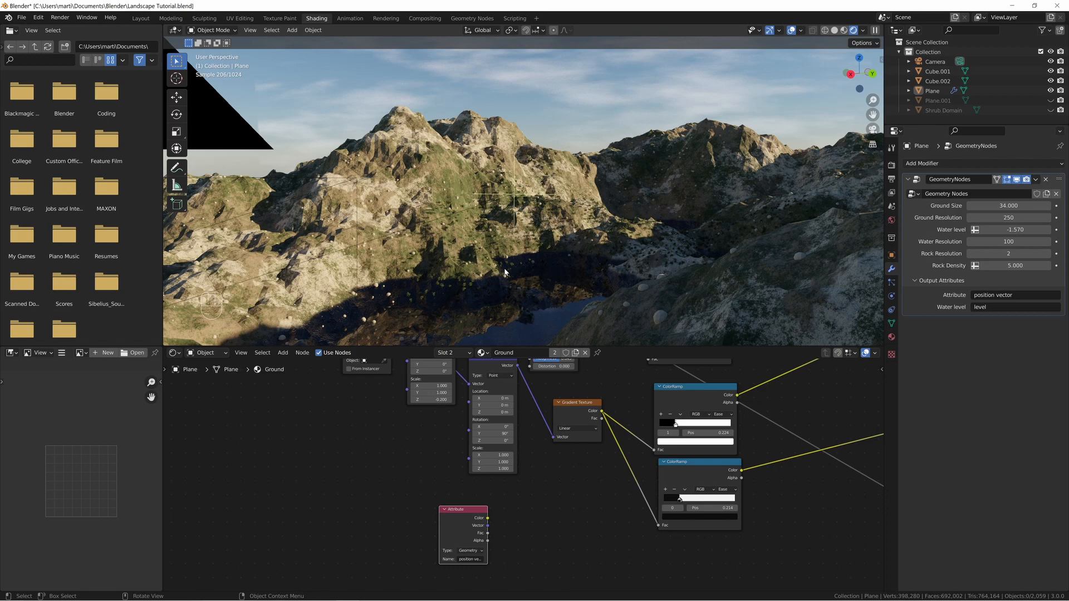
mouse_move(799, 338)
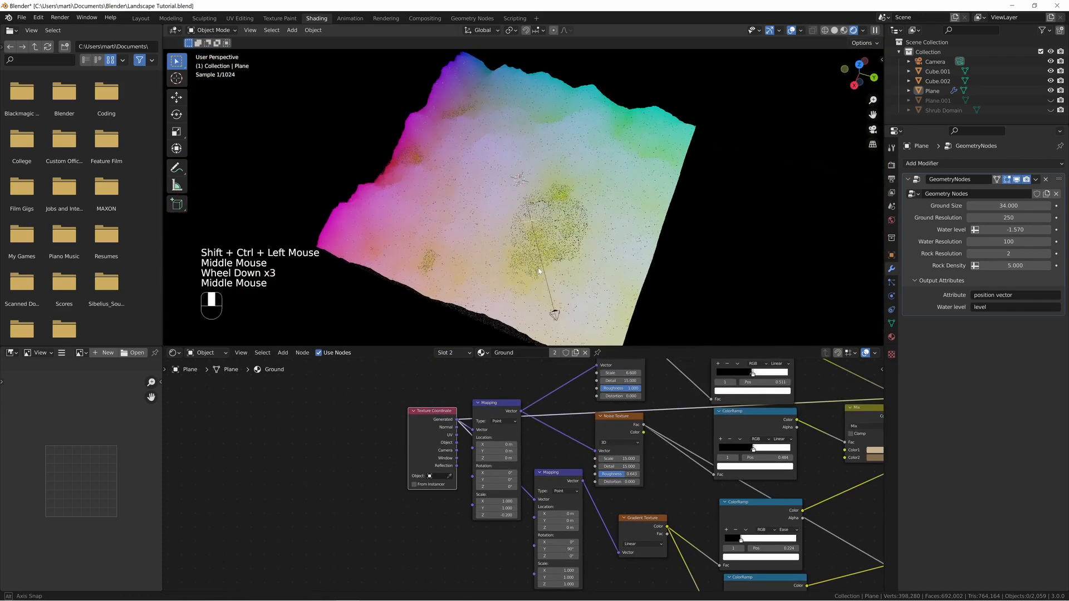
Zoom the node editor while previewing the attribute and duplicating the Attribute node.
scroll("down", 3)
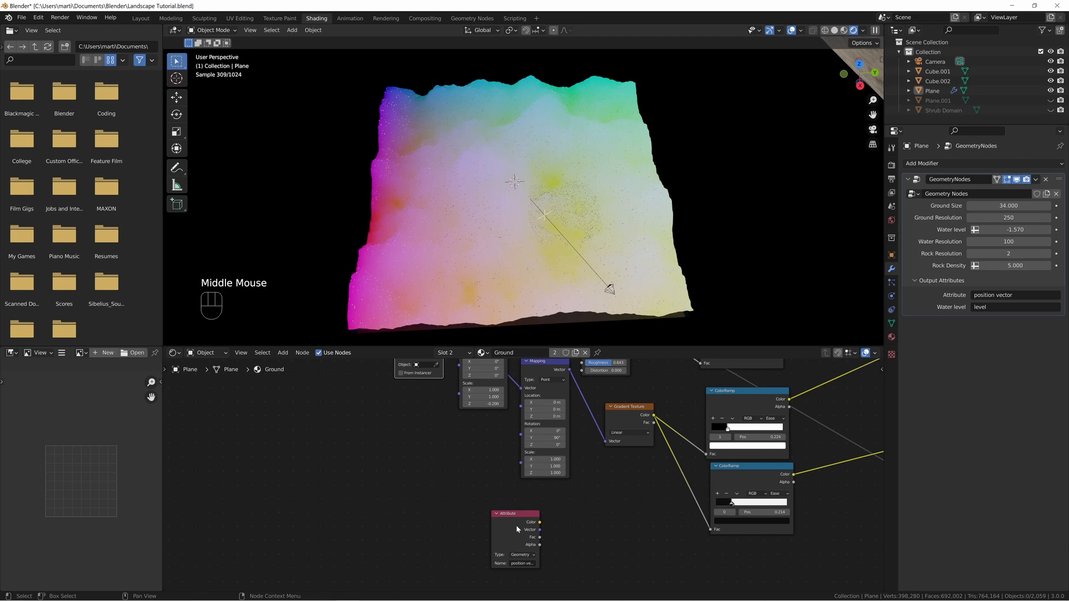
scroll("up", 3)
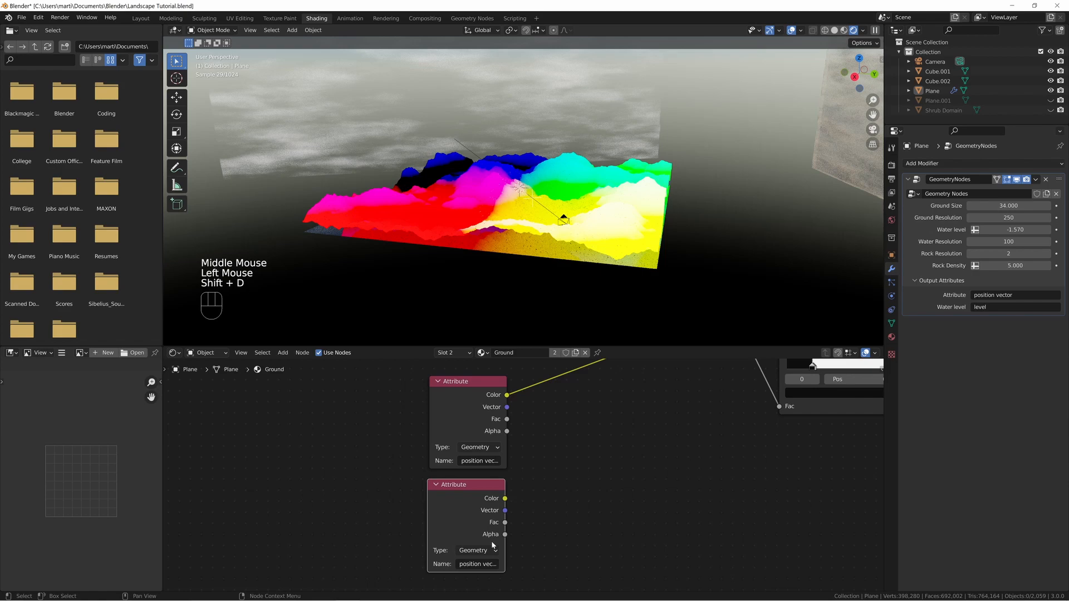
Set the copied Attribute node's Name to 'level'.
left_click(478, 564)
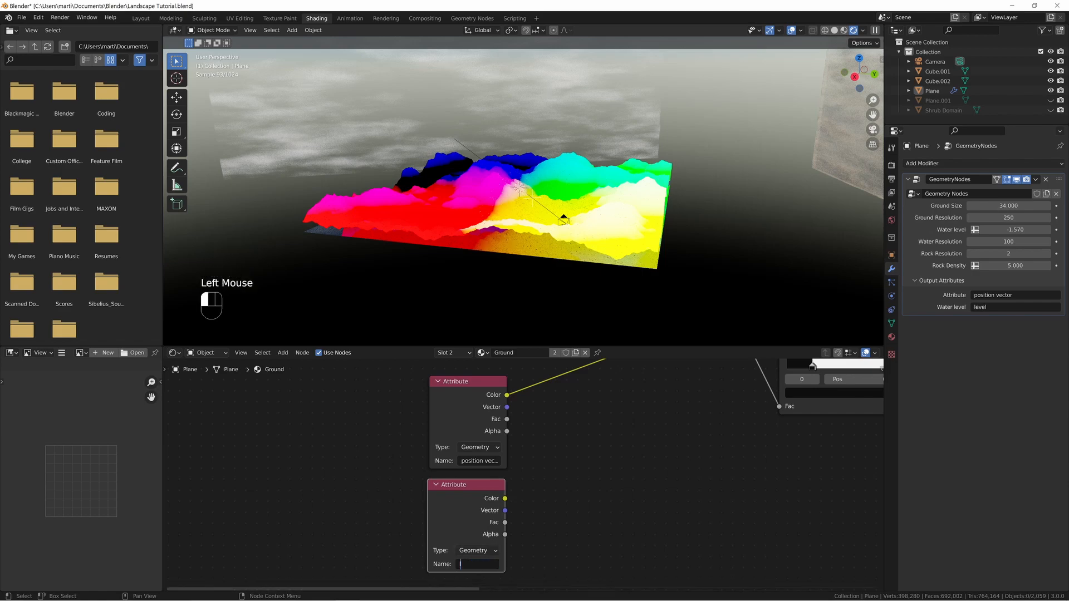
type("level")
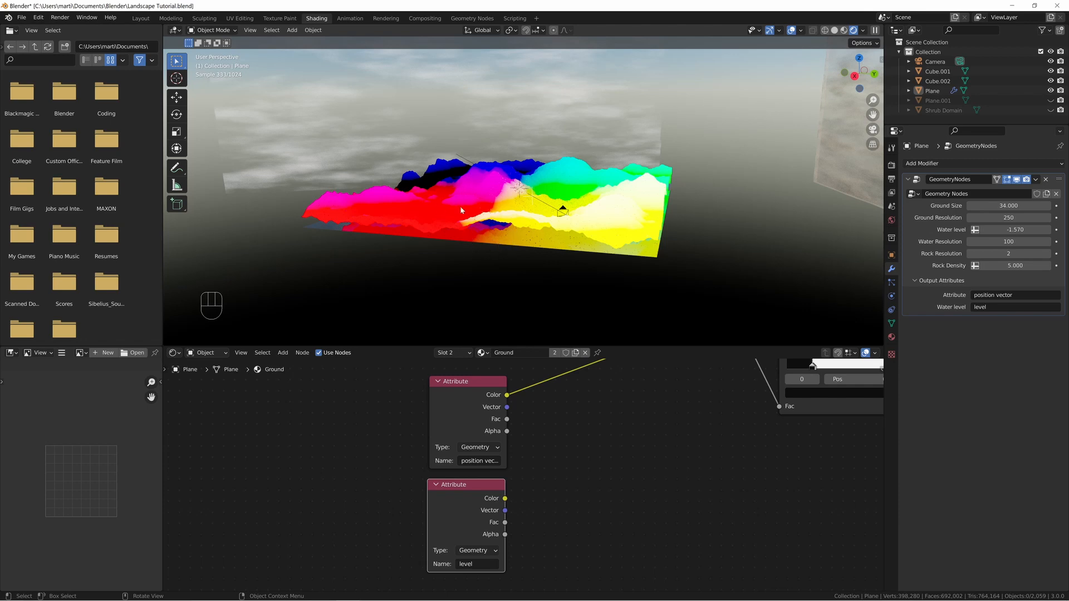
mouse_move(459, 287)
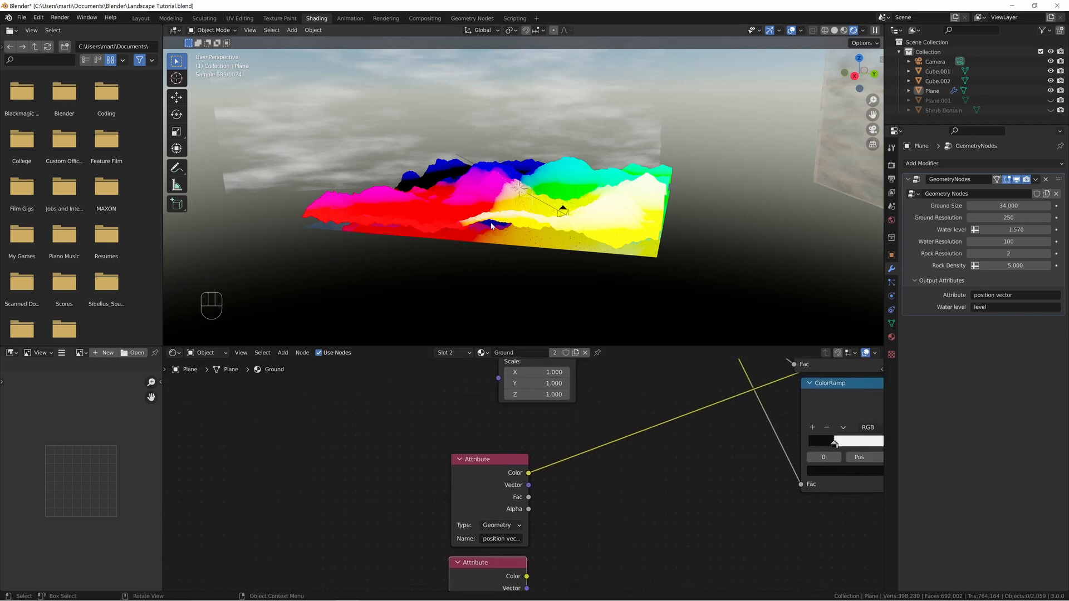
scroll("down", 3)
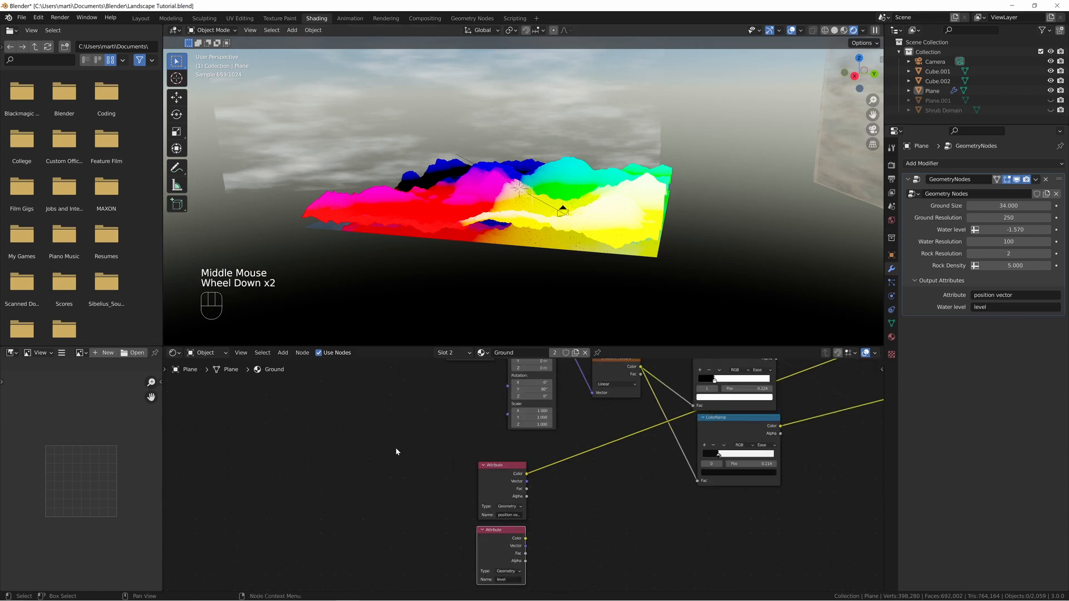
scroll("down", 3)
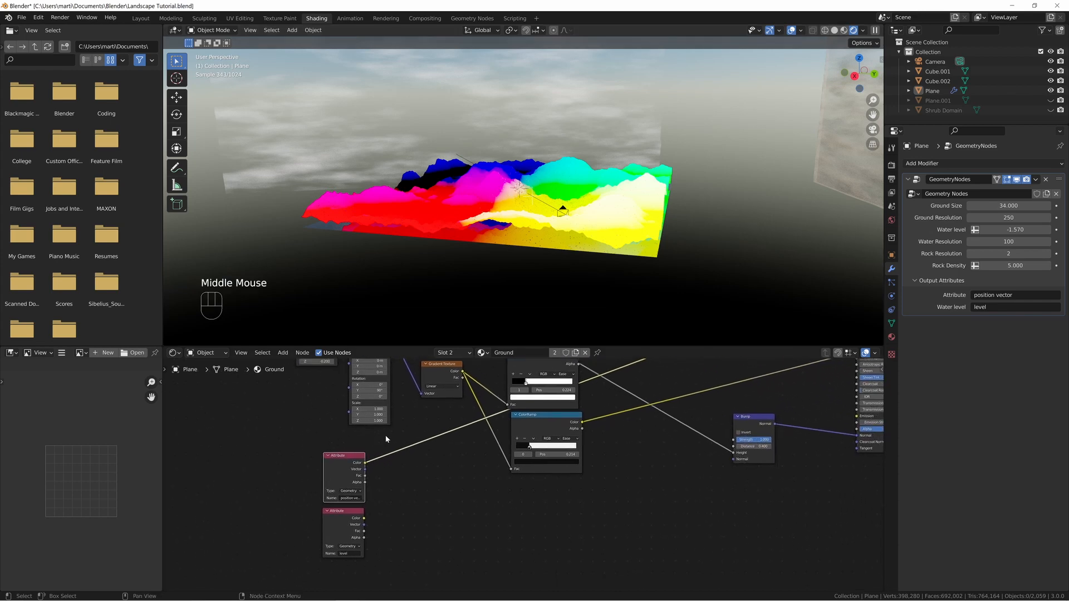
Zoom the node editor while wiring position vector into the Mapping Vector input.
scroll("down", 3)
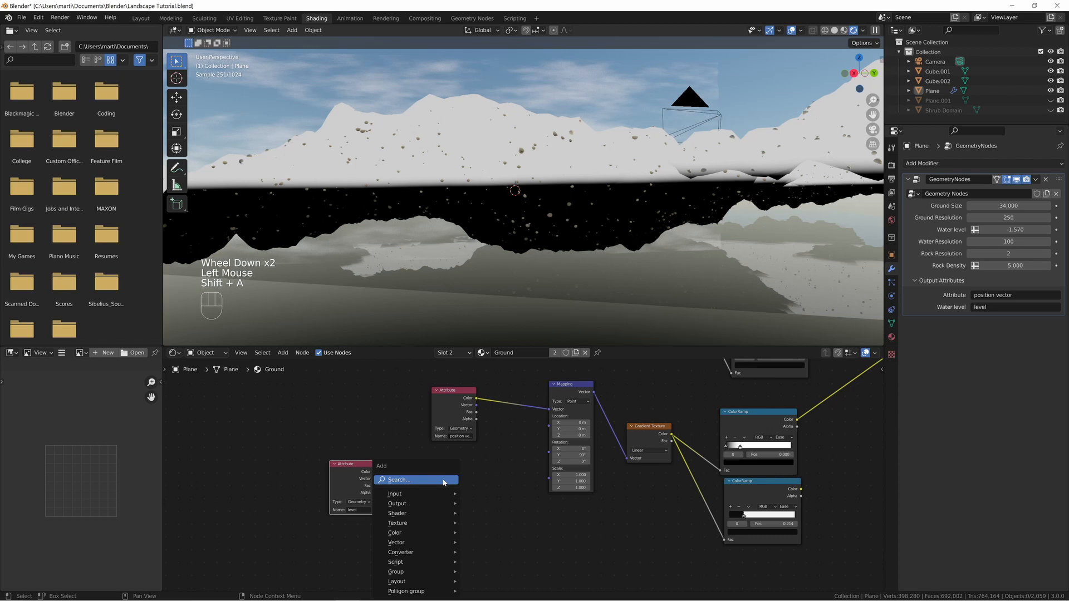
Add Separate XYZ and a Multiply math node routing level into the Mapping Location.
type("sep")
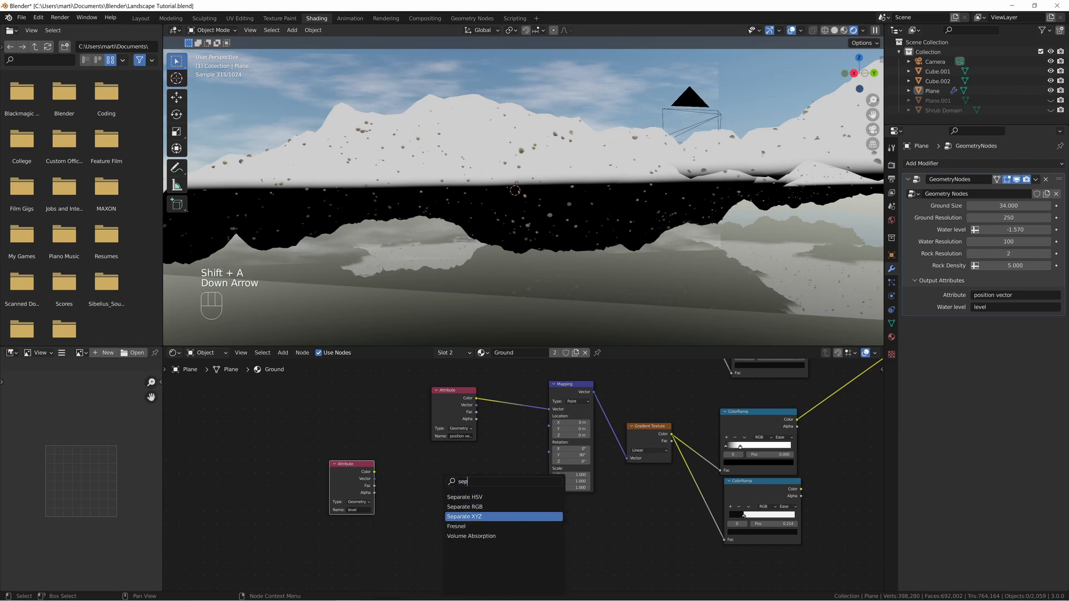
left_click(465, 516)
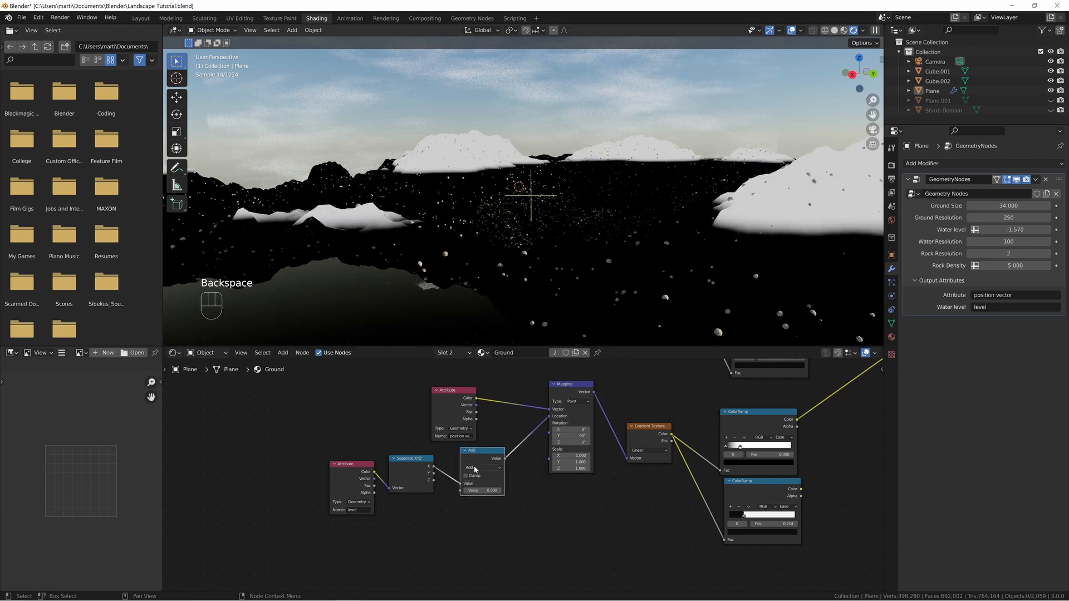
left_click(482, 468)
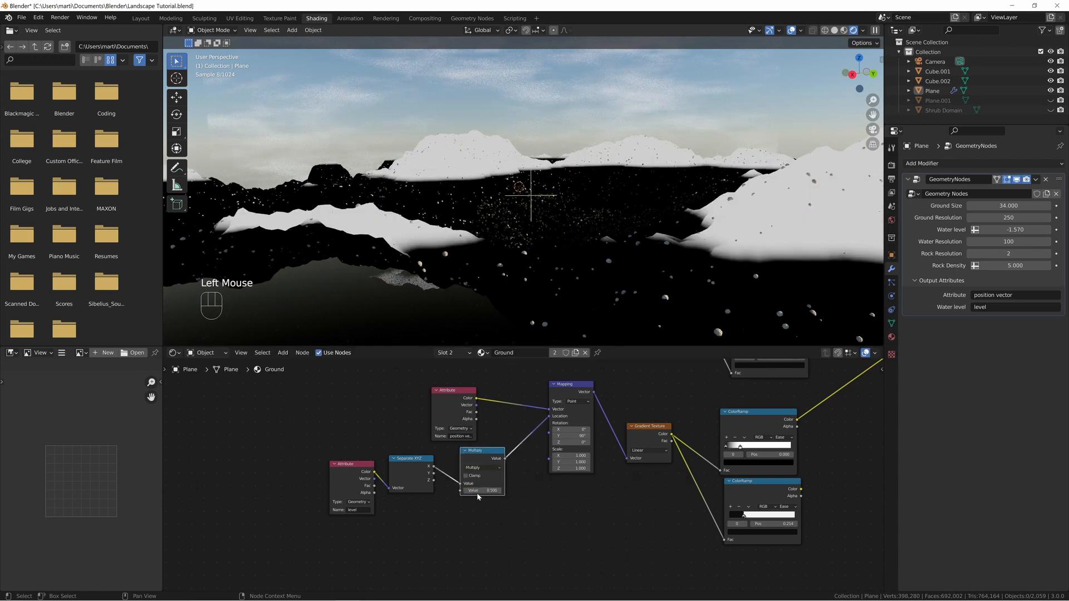
double_click(482, 491)
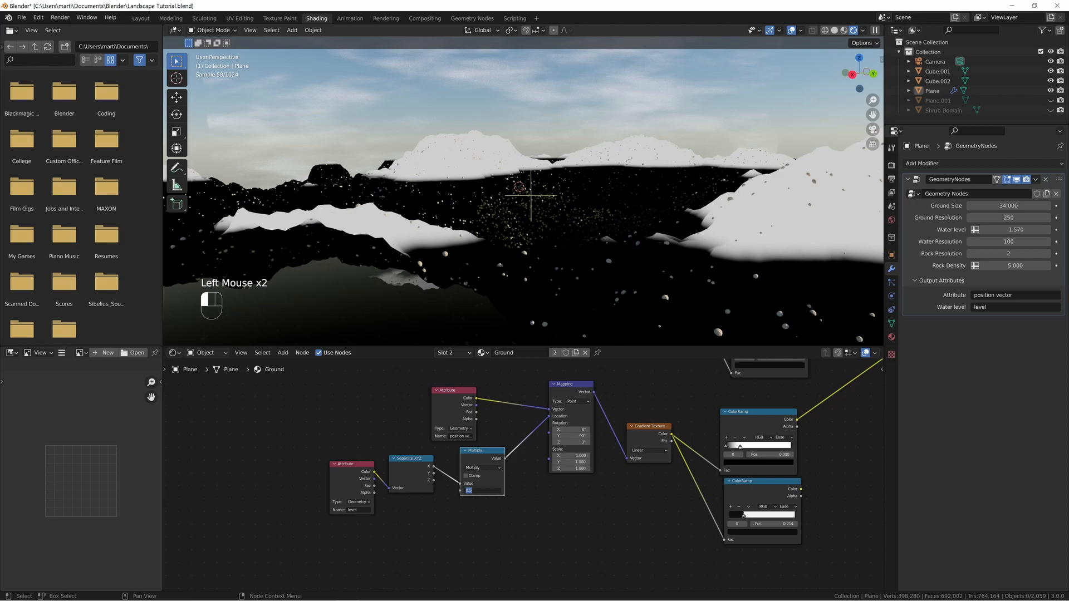
Set the Multiply value to -1 and raise the modifier's Water level to about -1.280.
key("Backspace")
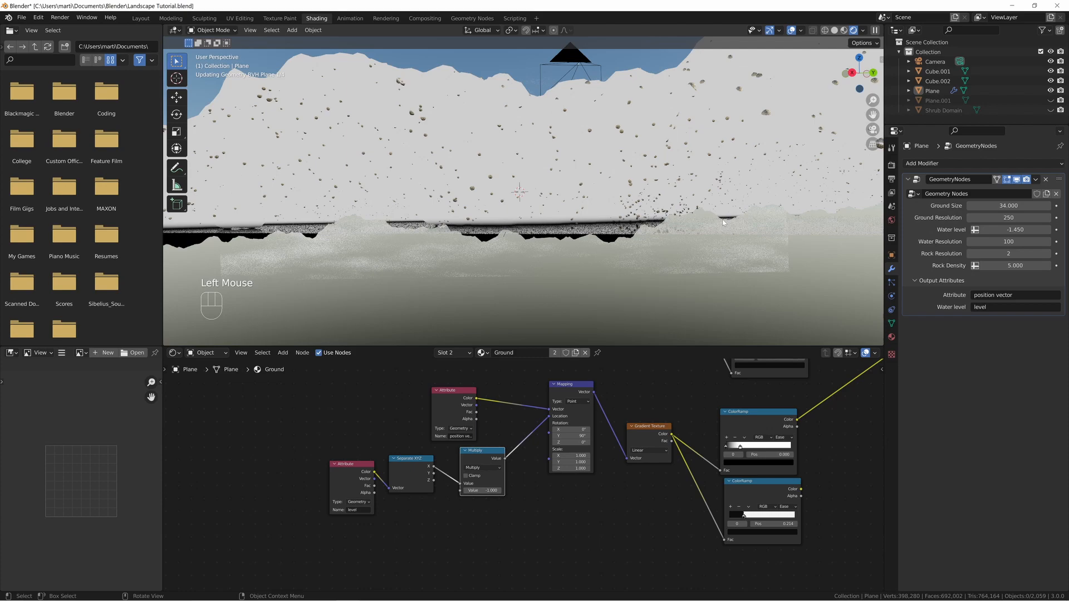
left_click_drag(722, 221, 542, 245)
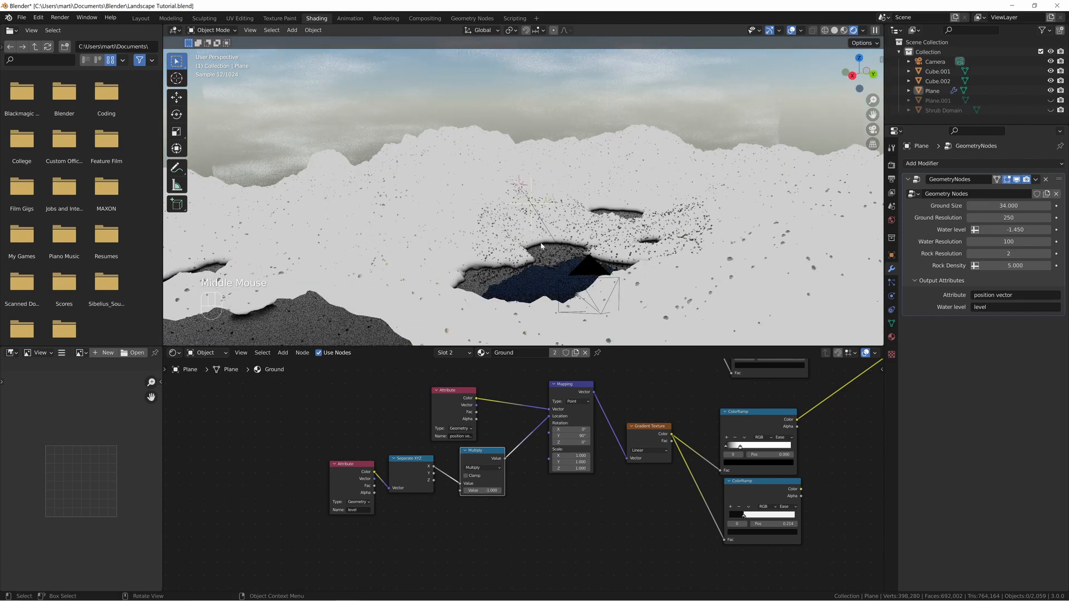
left_click_drag(1008, 230, 1016, 229)
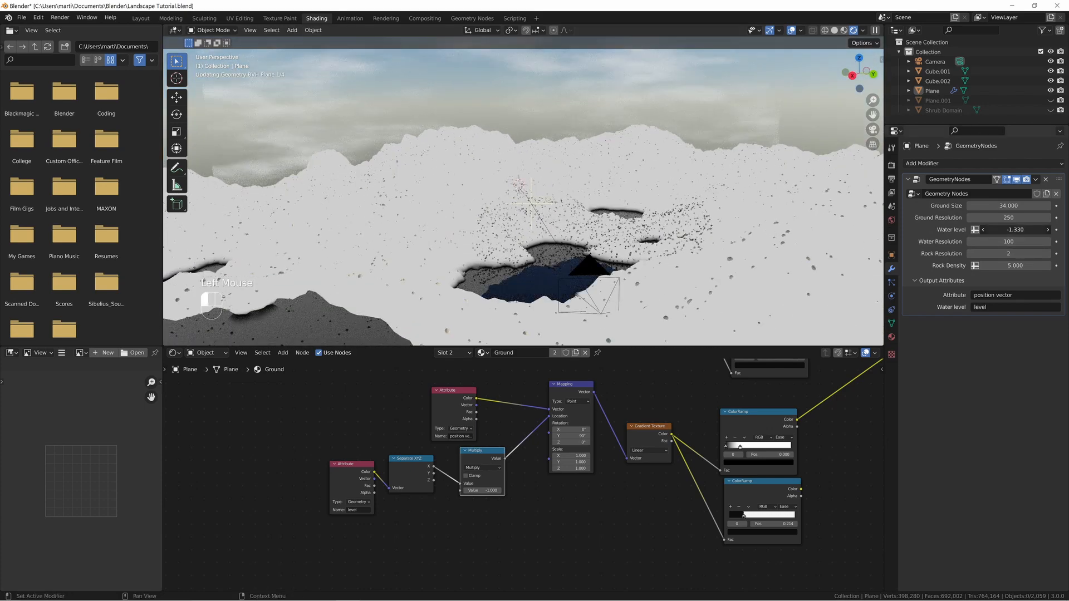
left_click_drag(1009, 230, 1035, 229)
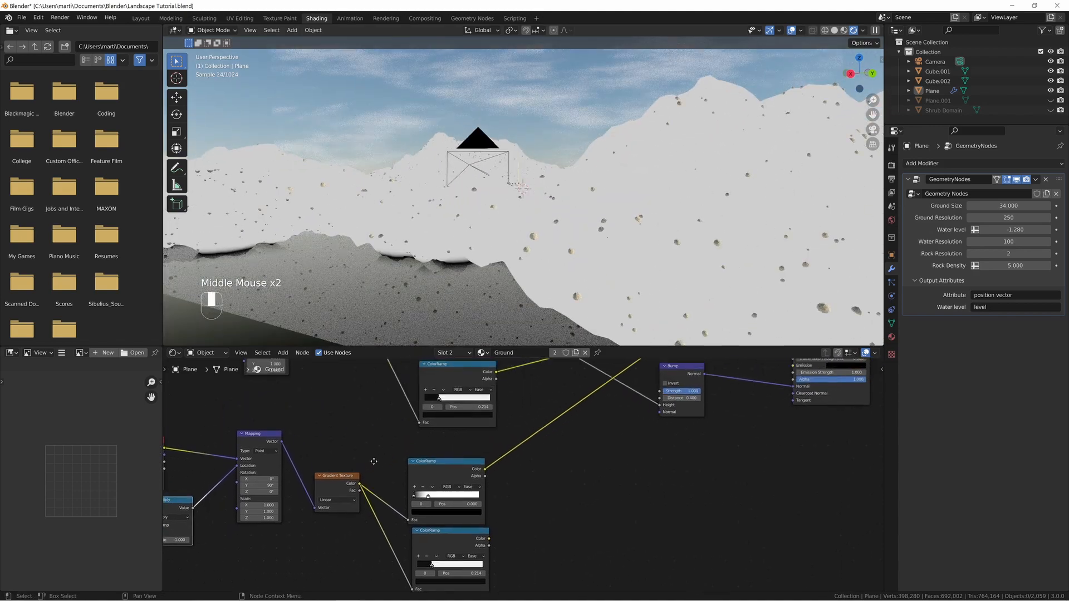
Scroll the node editor while the upper ColorRamp stop is moved to position 0.088.
scroll("down", 3)
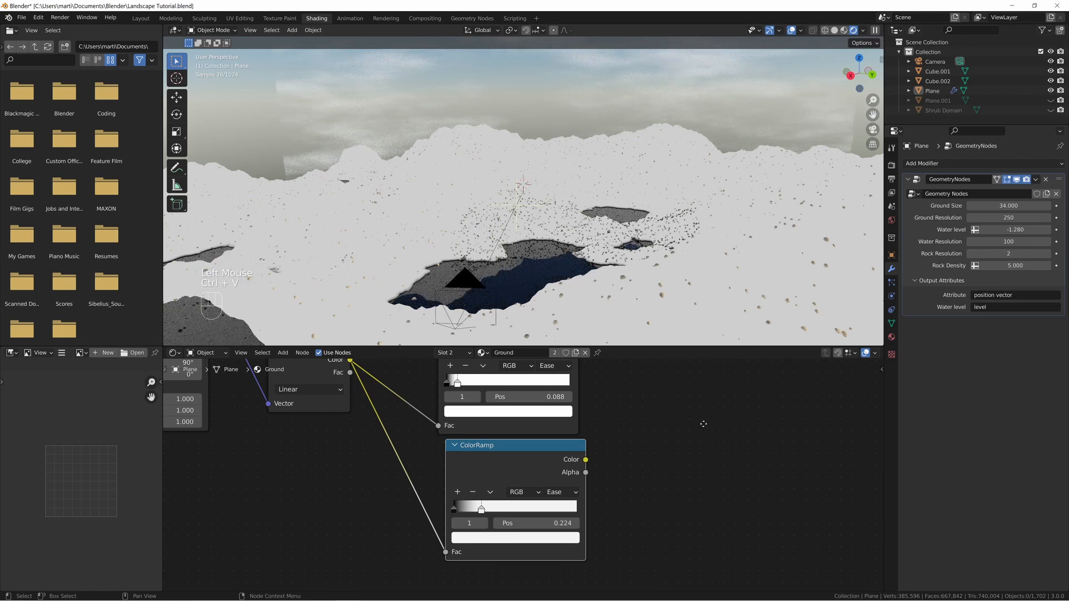
scroll("down", 3)
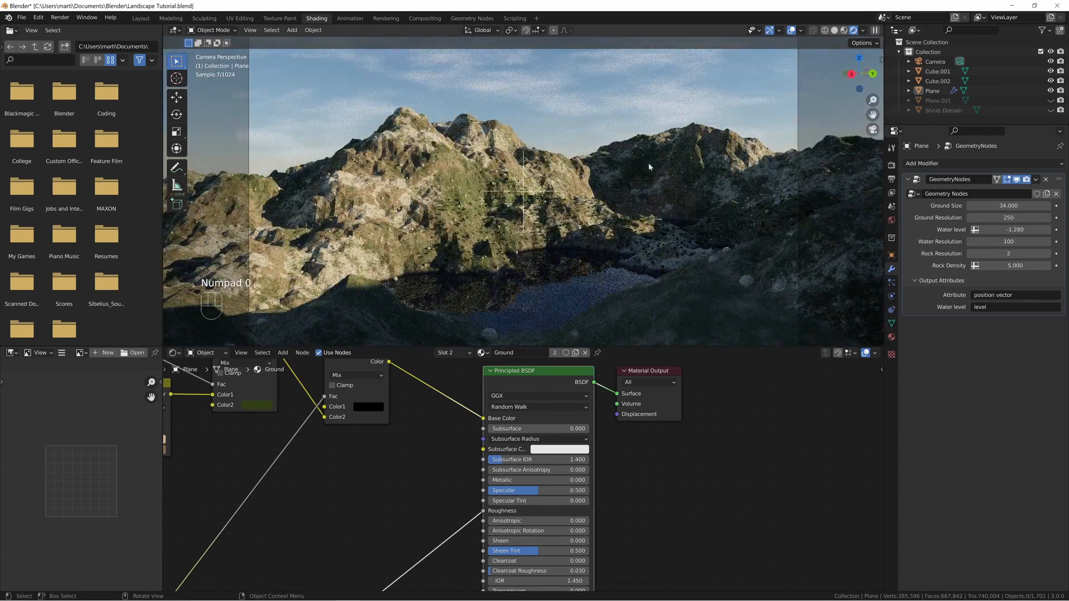
Raise the Water level to -0.800 and pull the wet-rock ramp stops to 0.072 and 0.050.
left_click_drag(1009, 230, 1015, 230)
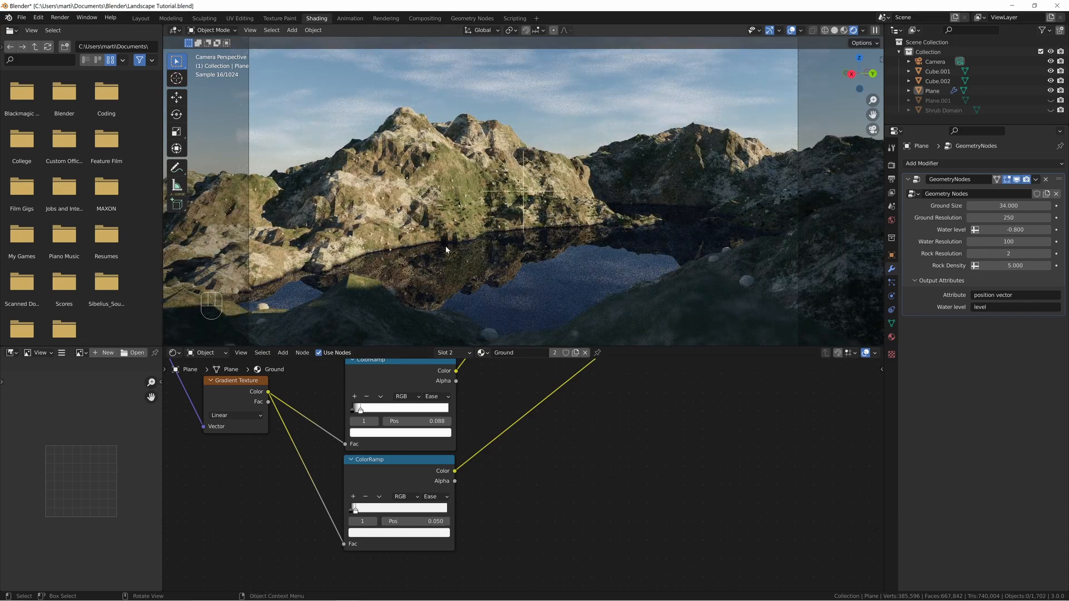
left_click_drag(401, 421, 389, 421)
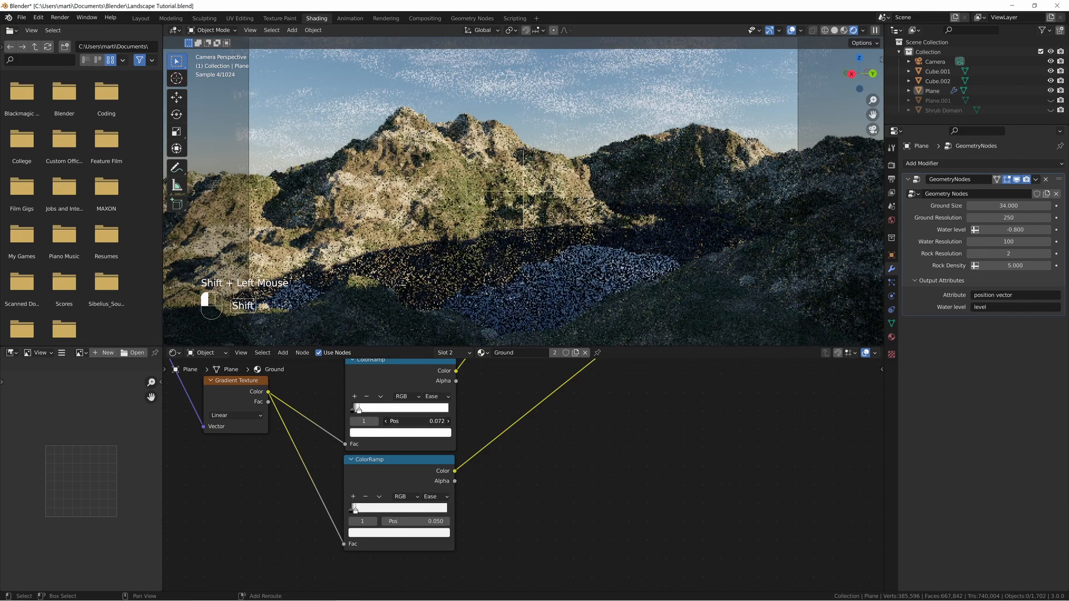